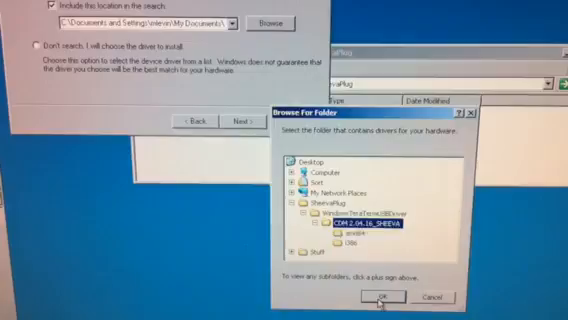
# Finish installing USB Serial Converter A from the CDM 2.04.16_SHEEVA driver folder
pyautogui.click(383, 297)
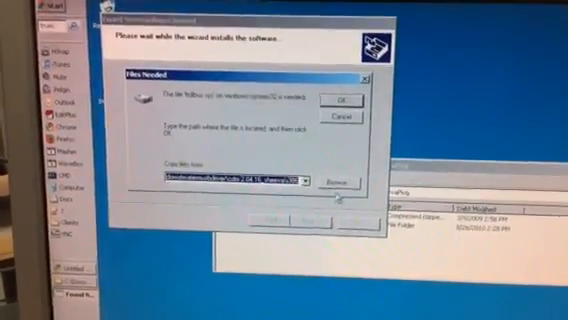
pyautogui.click(338, 180)
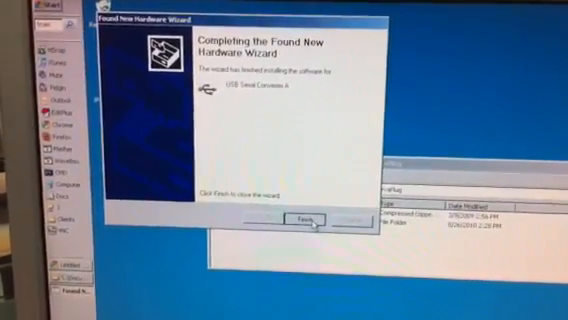
# Close the Converter A wizard, decline Windows Update and choose installing Converter B from a specific location
pyautogui.click(307, 216)
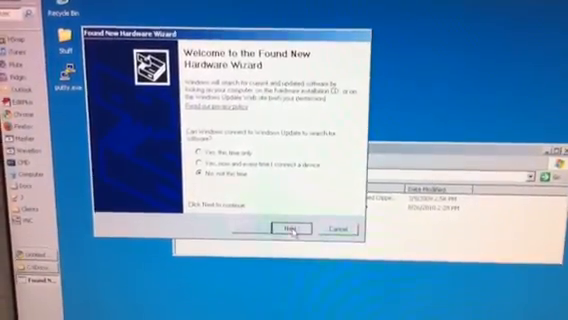
pyautogui.click(297, 228)
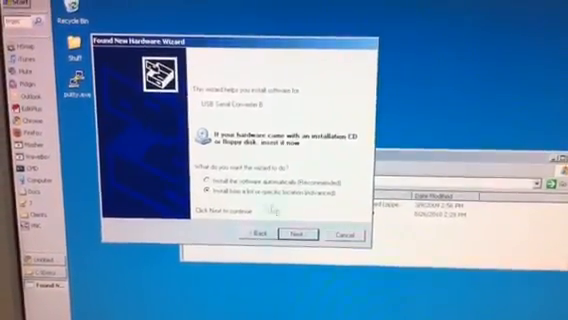
pyautogui.click(296, 233)
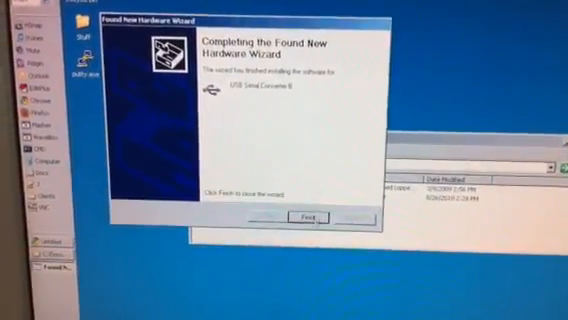
# Close the Converter B wizard and point the next device's install to the driver folder, browsing for the missing file
pyautogui.click(305, 215)
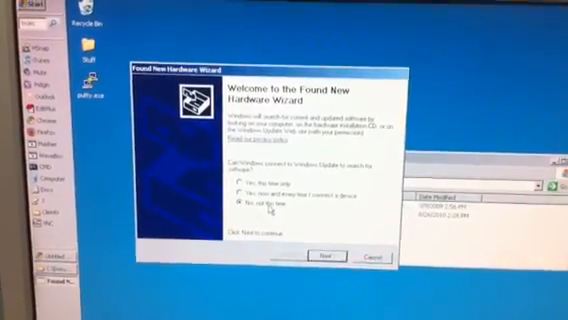
pyautogui.click(344, 253)
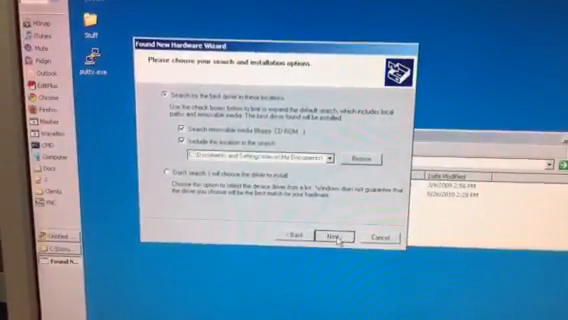
pyautogui.click(328, 237)
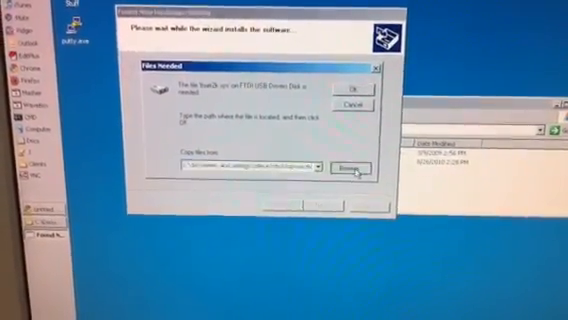
pyautogui.click(346, 171)
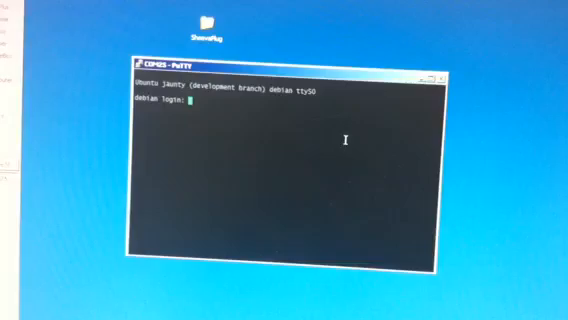
# Log in at the debian login prompt as root
pyautogui.write('root')
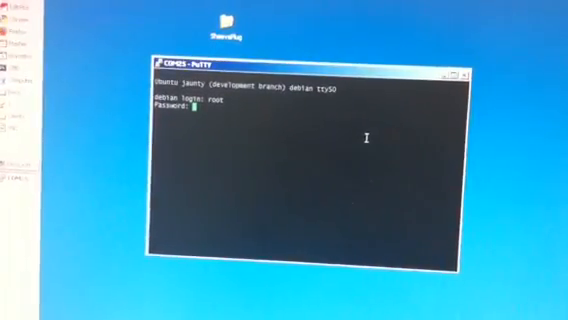
pyautogui.press('Return')
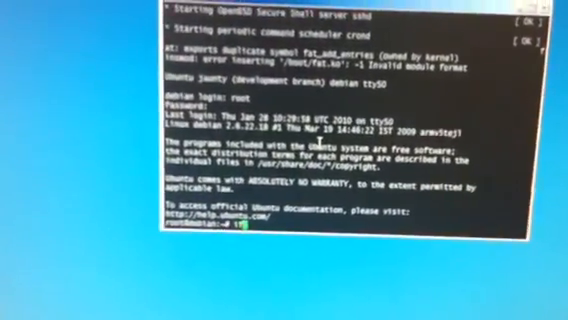
# Run ifconfig then dhclient to request DHCP addresses on eth0 and eth1, watching the discovers
pyautogui.write('ifconfig')
pyautogui.write('dhclie')
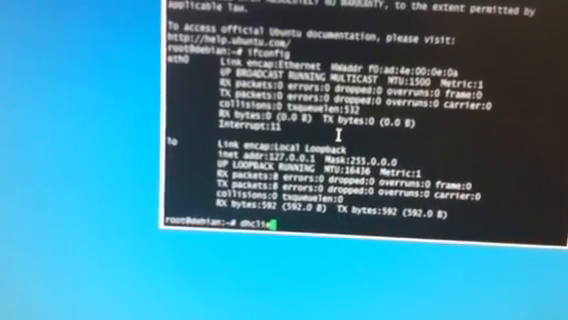
pyautogui.press('Return')
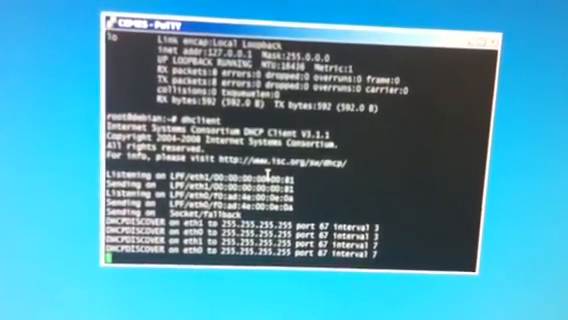
pyautogui.scroll(-3)
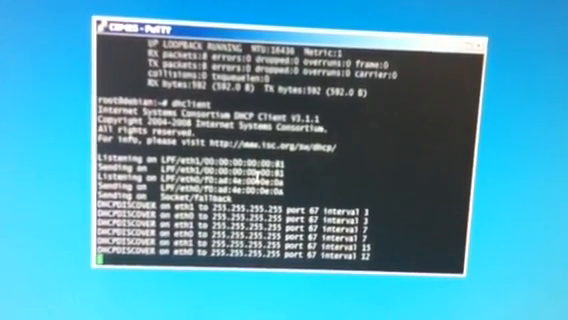
pyautogui.scroll(-3)
pyautogui.write('apt-get')
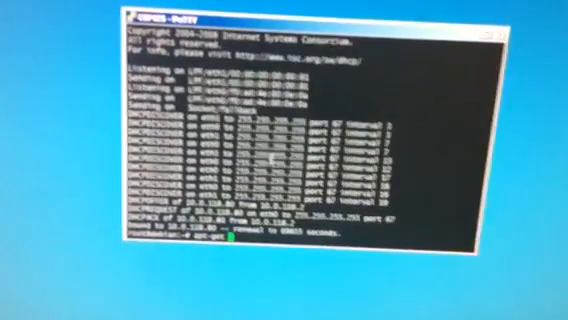
# After apt-get update reports the missing directory, enter mkdir /var/cache/apt/archives/partial
pyautogui.scroll(-3)
pyautogui.write(' update')
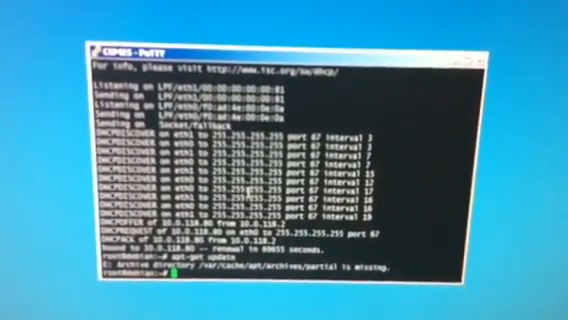
pyautogui.write('mkdir /var/cache/apt/archives/partial')
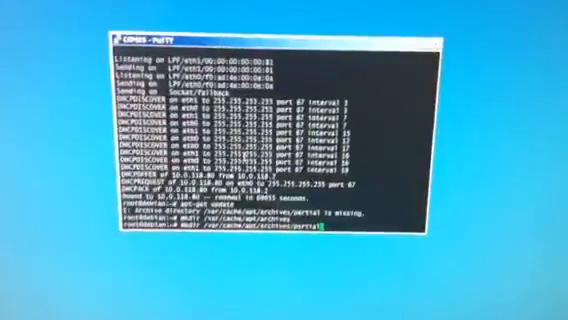